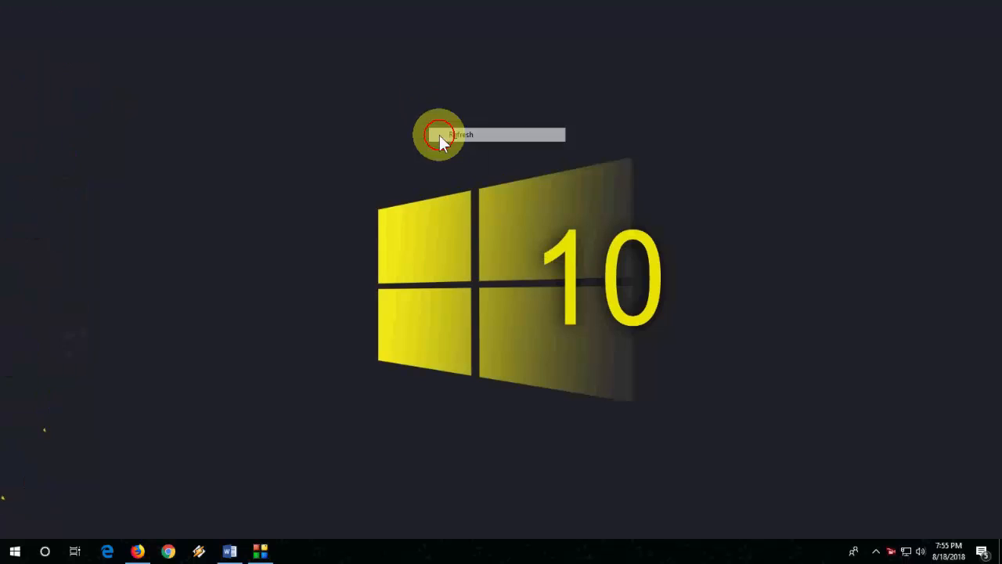
# - Open Task Manager from the taskbar and scroll the Processes list to Windows Explorer
pyautogui.rightClick(505, 548)
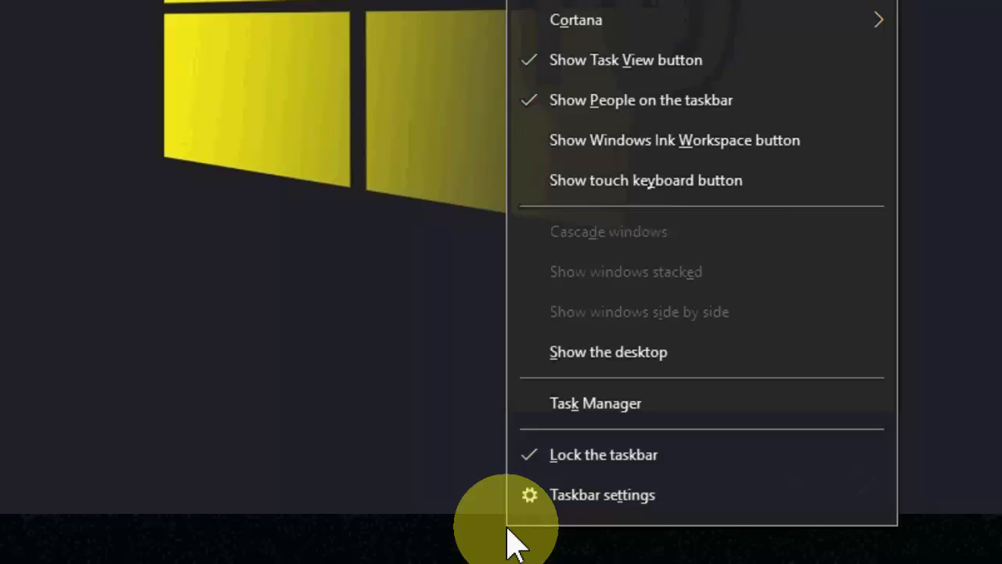
pyautogui.click(595, 403)
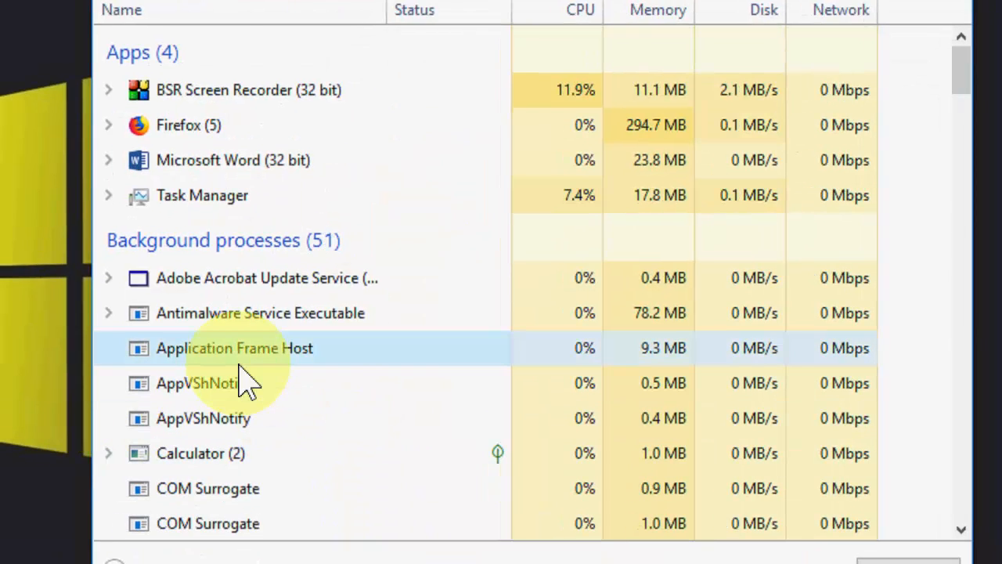
pyautogui.scroll(-3)
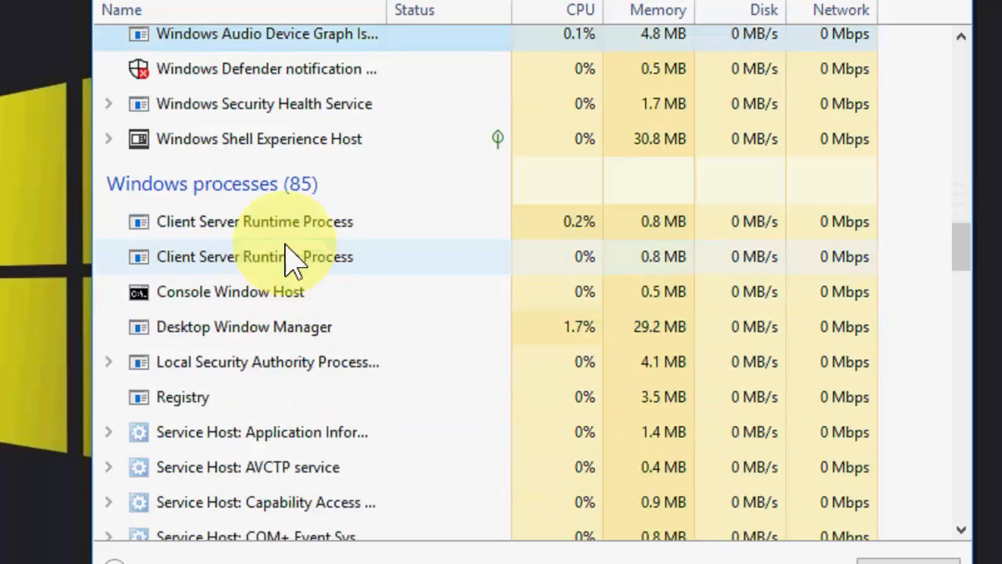
pyautogui.scroll(-3)
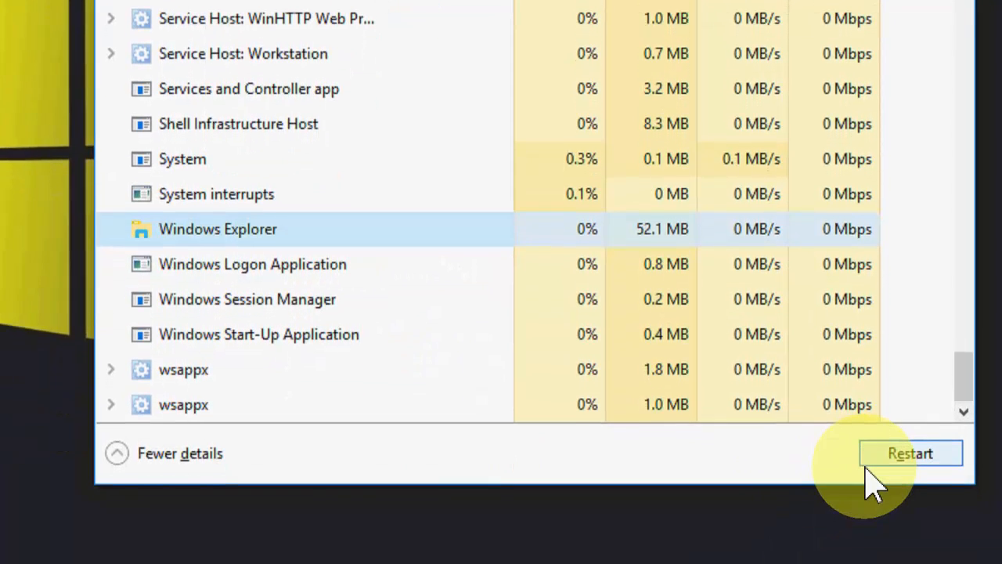
# - Restart the Windows Explorer process, then close Task Manager
pyautogui.click(910, 453)
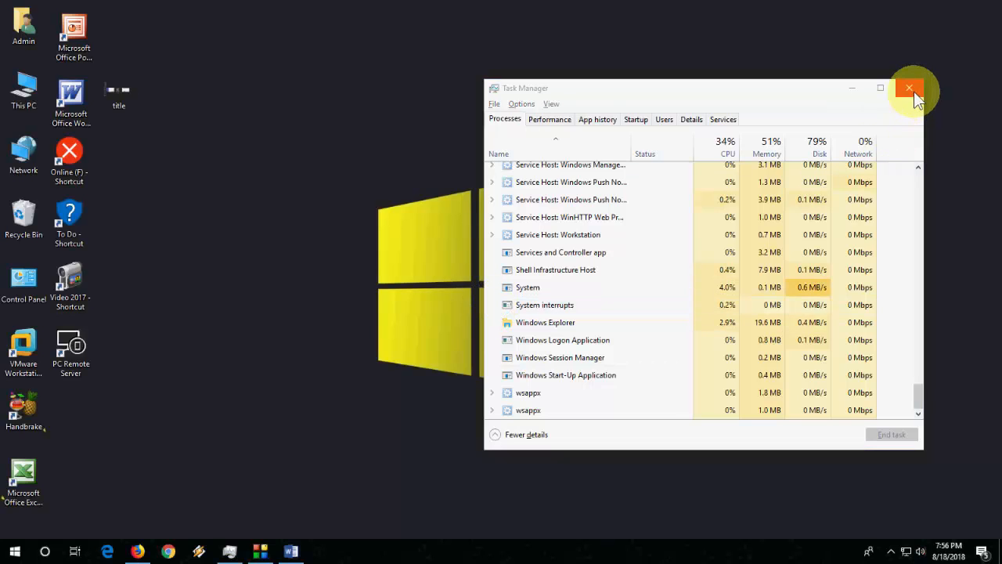
pyautogui.click(909, 87)
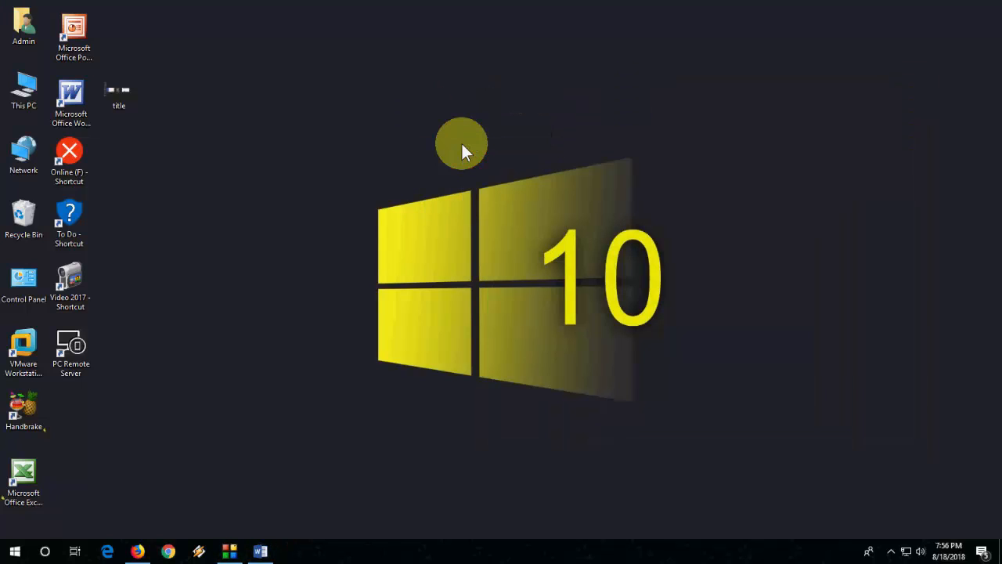
pyautogui.moveTo(172, 212)
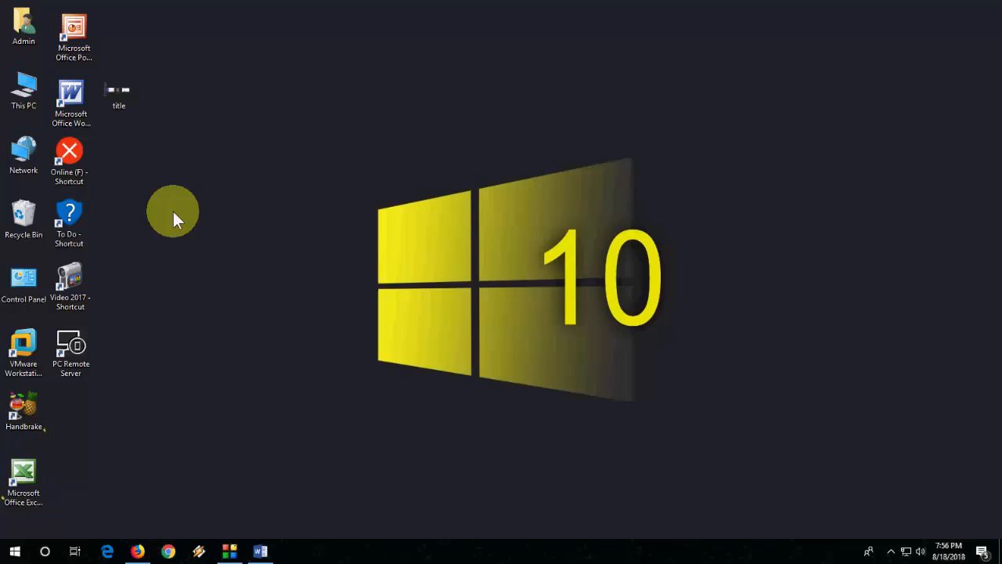
pyautogui.click(14, 551)
pyautogui.write('system setting')
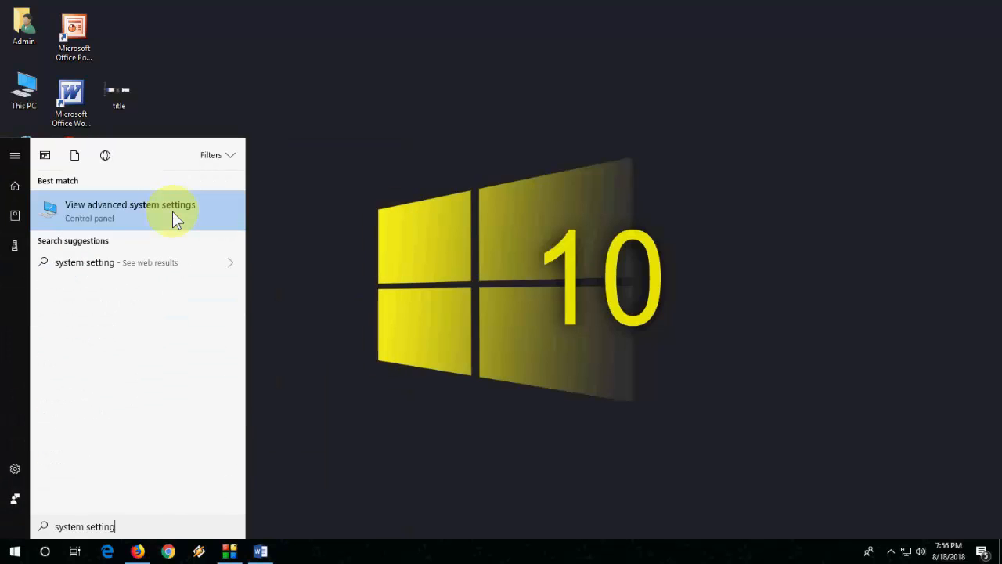
pyautogui.click(130, 204)
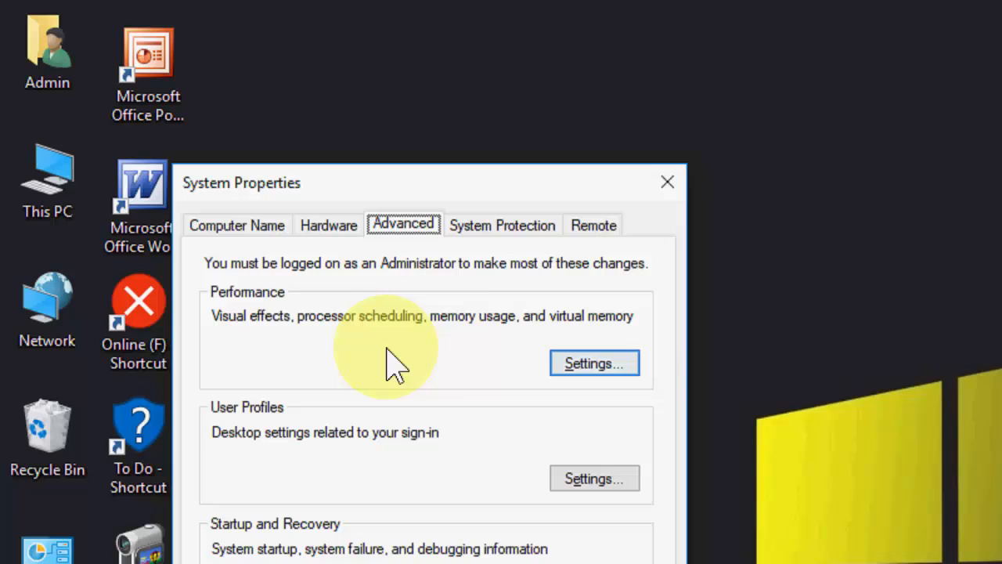
pyautogui.moveTo(593, 363)
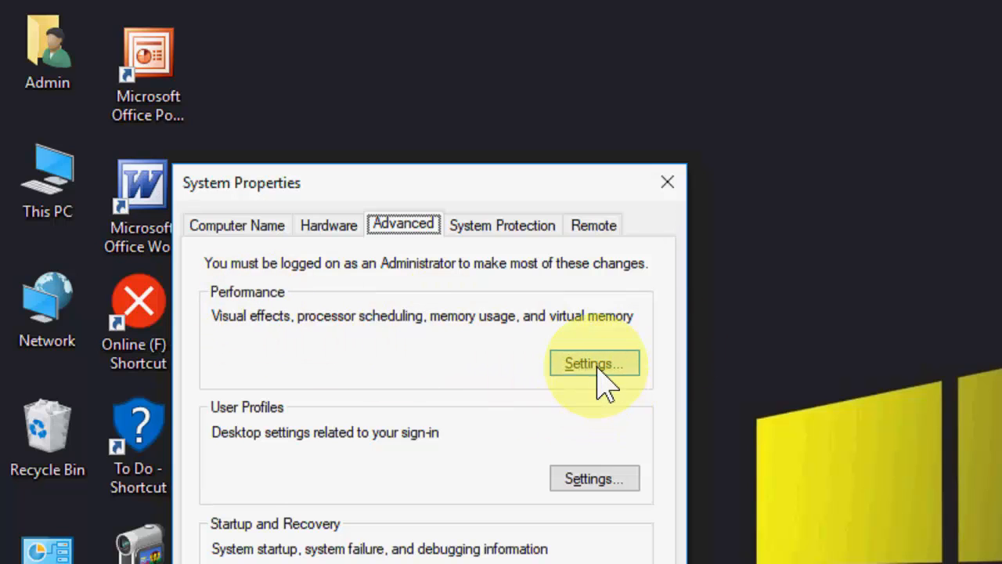
pyautogui.click(593, 362)
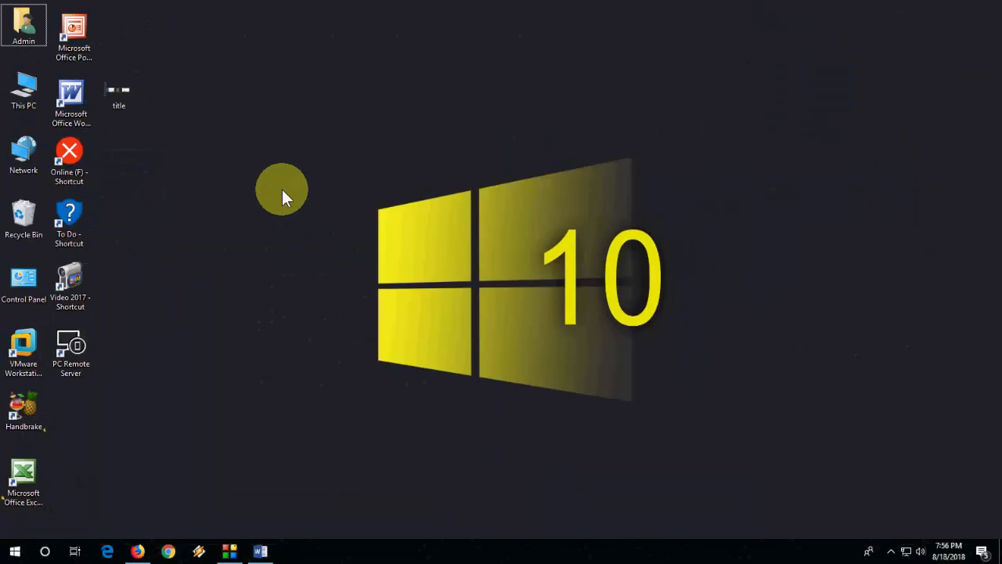
# - Refresh the desktop, then launch Registry Editor by running regedit
pyautogui.rightClick(281, 192)
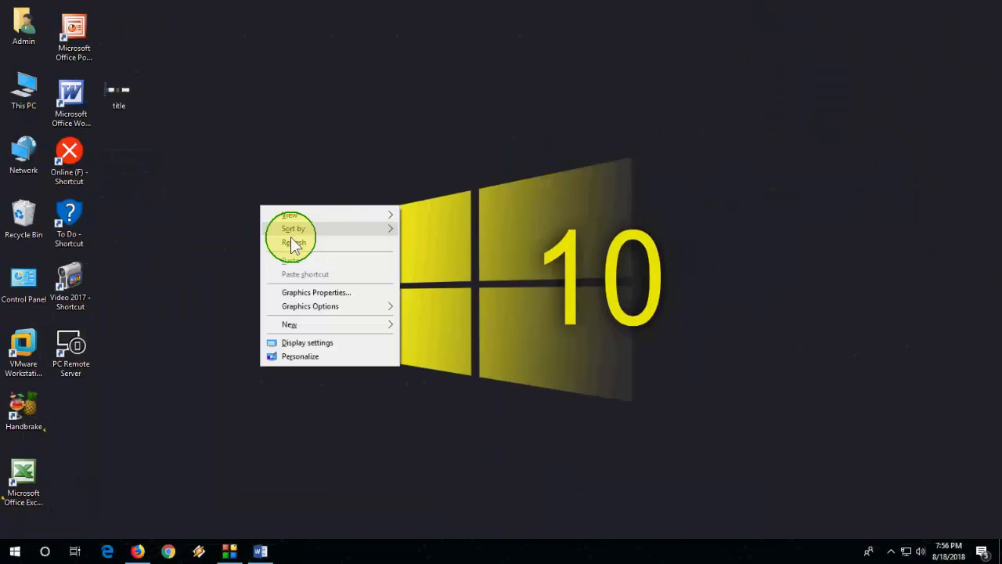
pyautogui.click(294, 241)
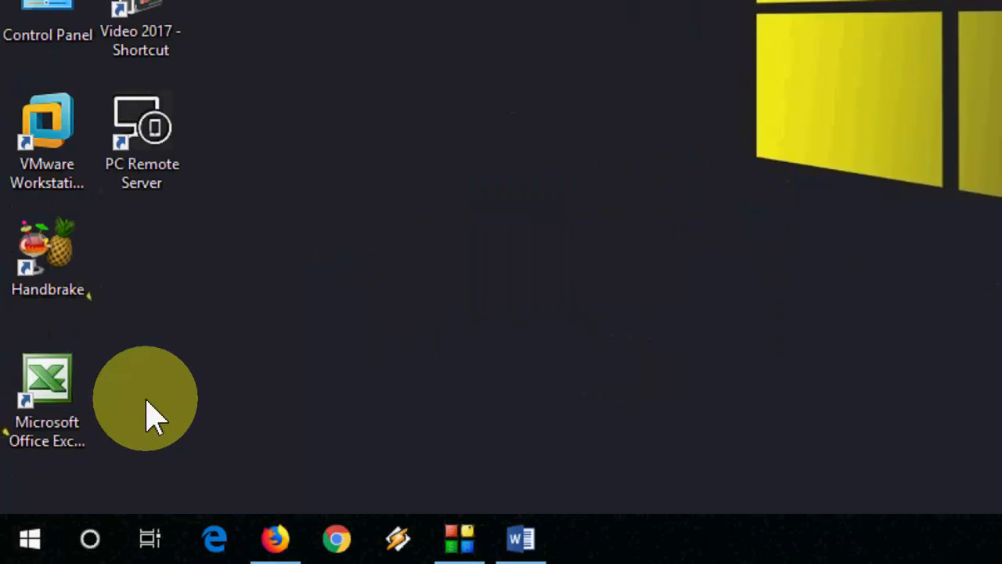
pyautogui.write('regedit')
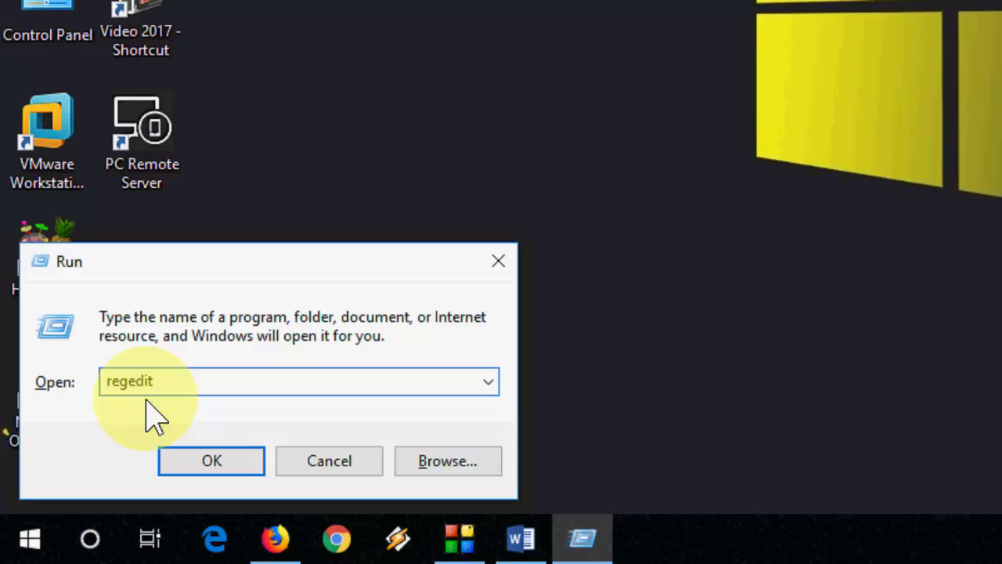
pyautogui.click(227, 381)
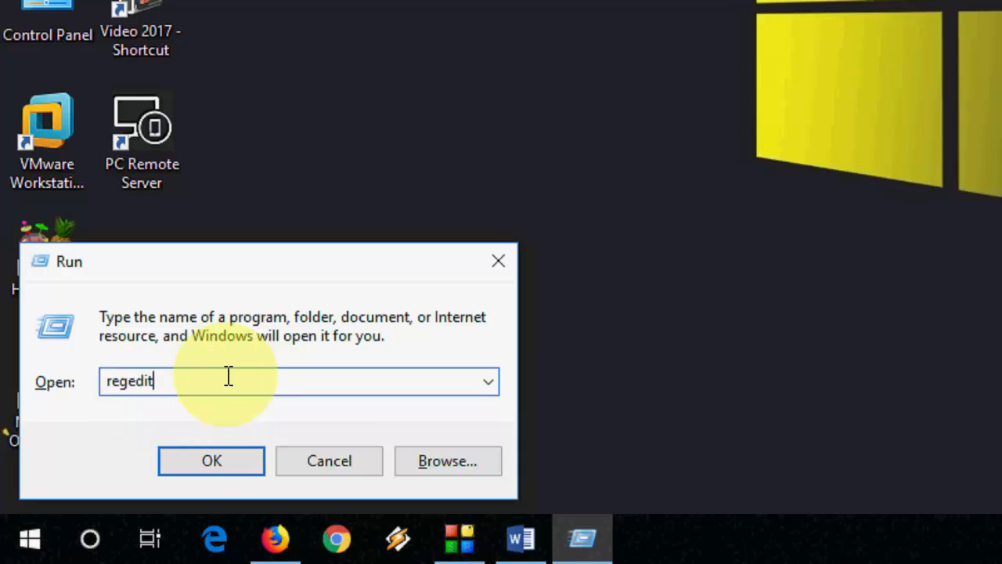
pyautogui.click(212, 460)
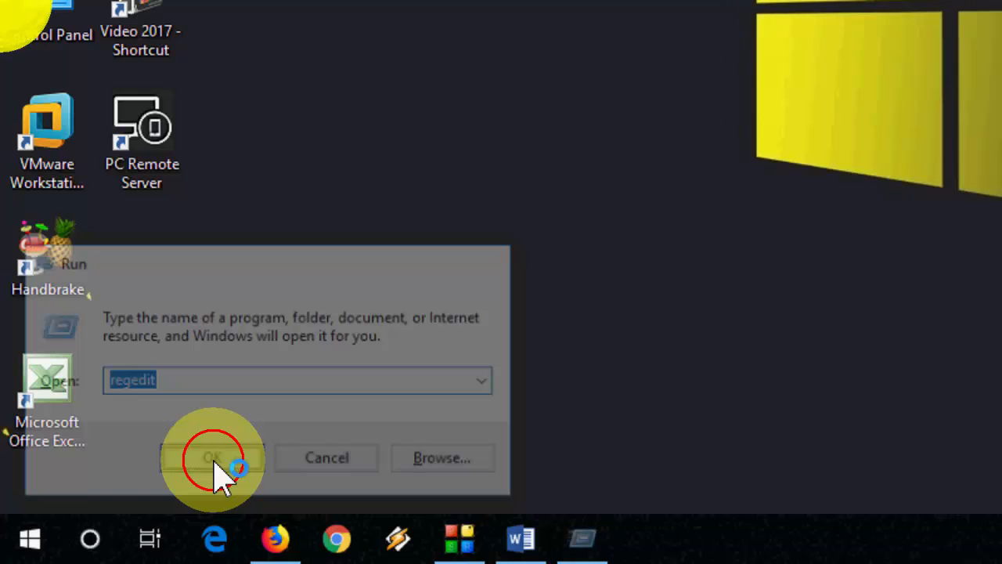
pyautogui.click(209, 458)
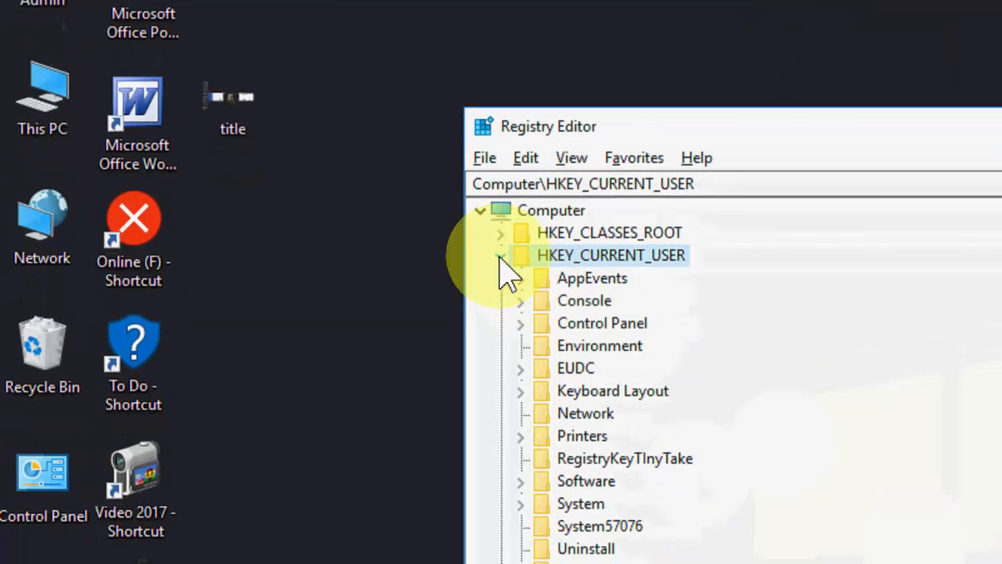
# - Select HKEY_CURRENT_USER\Control Panel\Desktop and scroll its values toward ForegroundLockTimeout
pyautogui.click(500, 254)
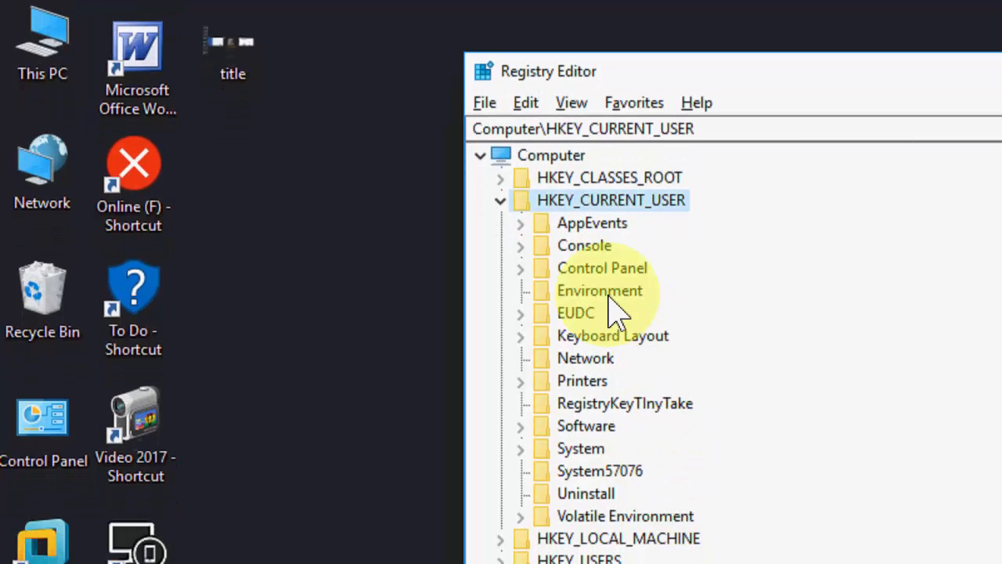
pyautogui.click(602, 268)
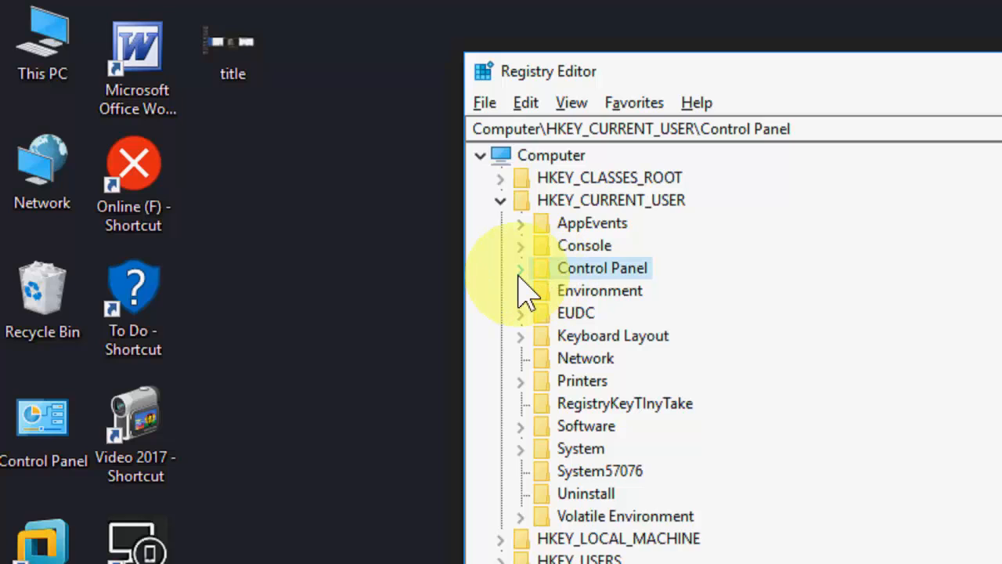
pyautogui.click(521, 268)
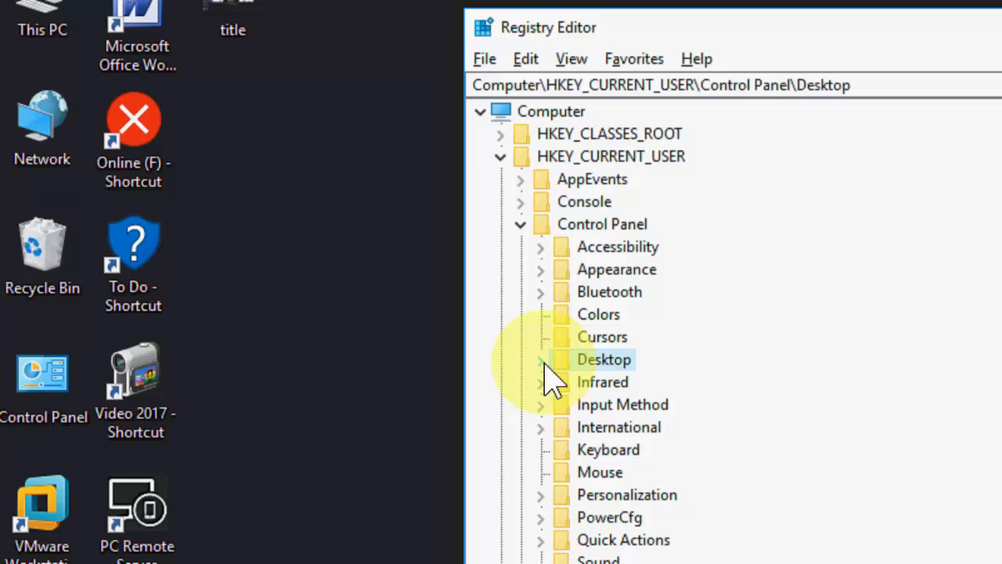
pyautogui.click(540, 360)
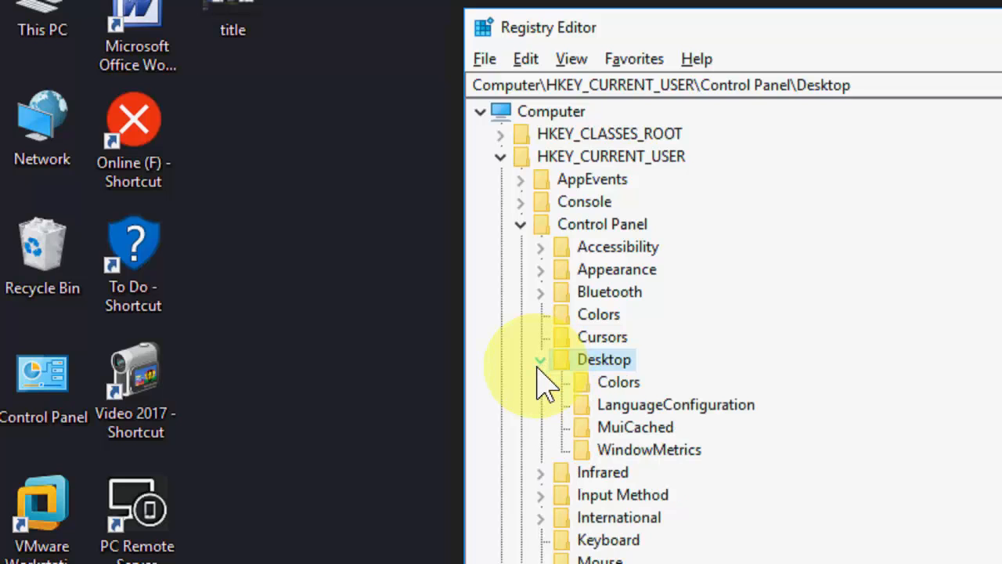
pyautogui.click(540, 359)
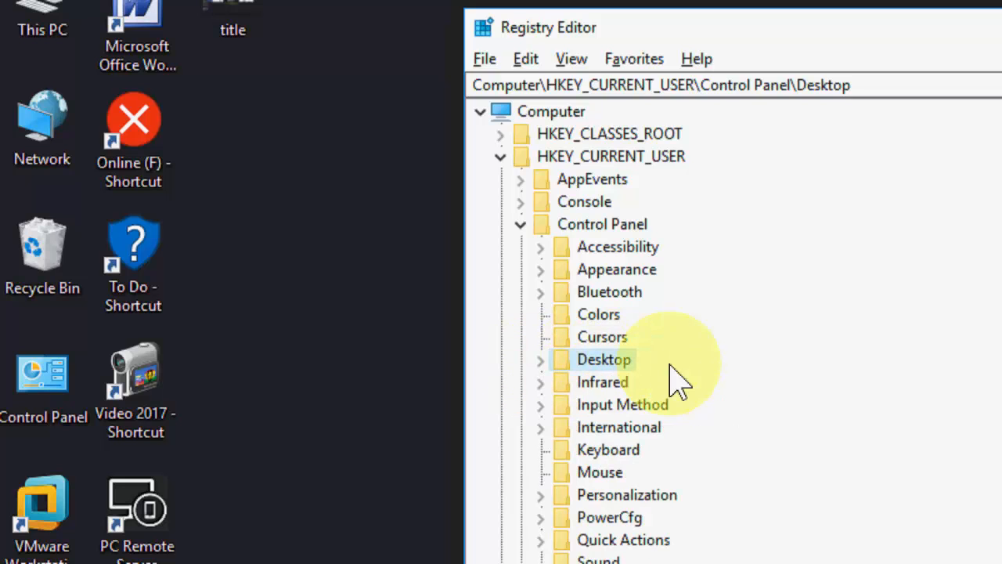
pyautogui.click(603, 359)
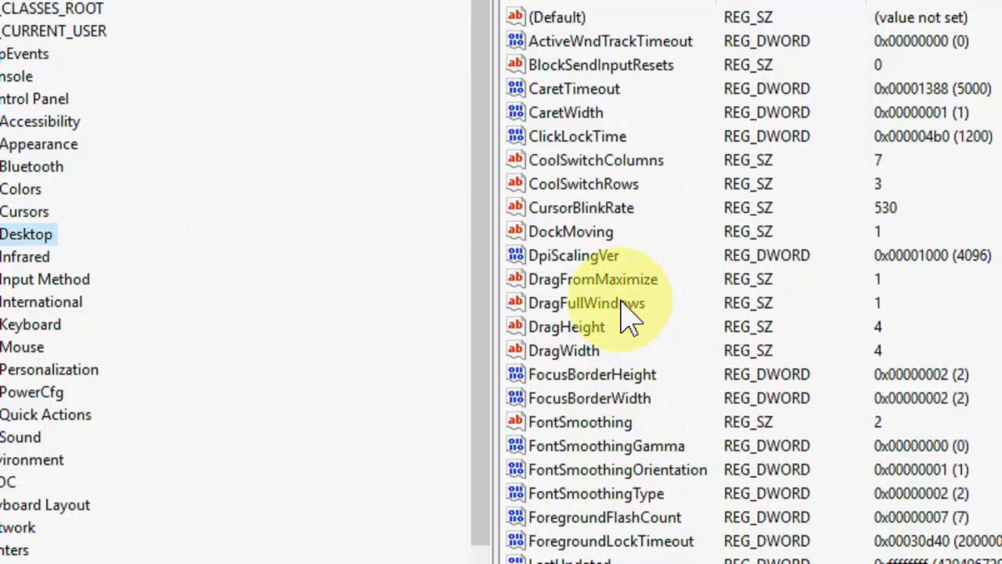
pyautogui.scroll(-3)
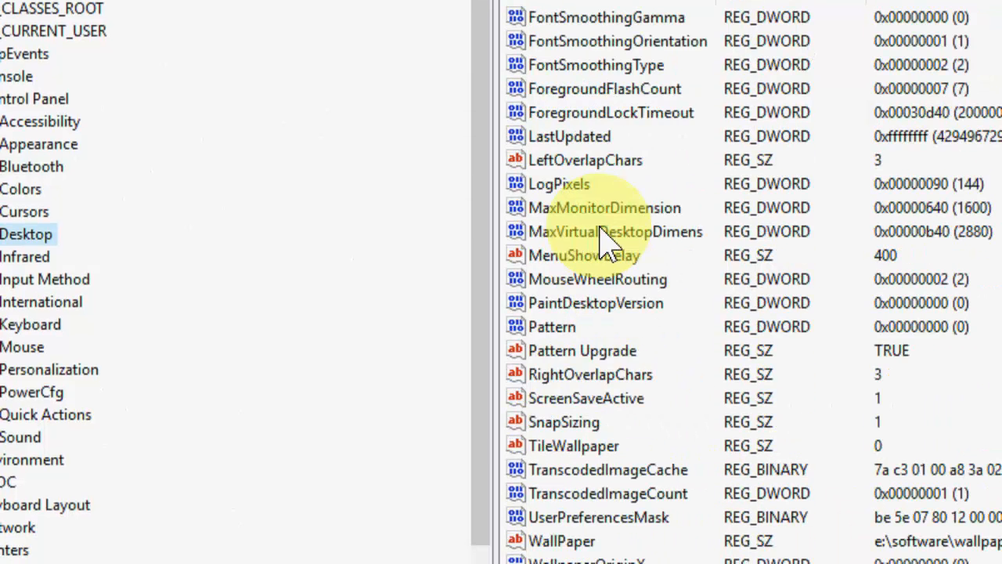
pyautogui.scroll(-3)
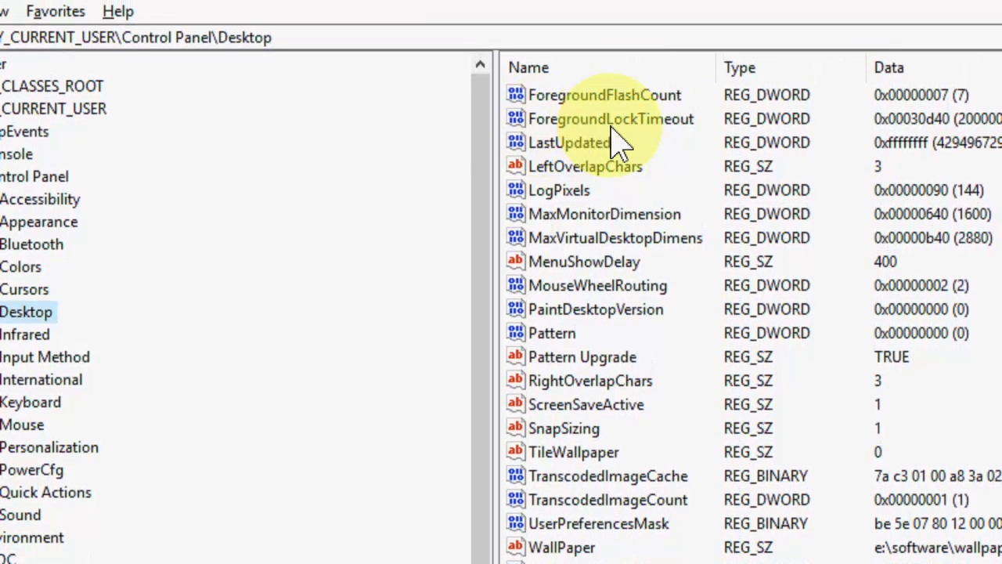
# - Set ForegroundLockTimeout's value data to 0 and confirm
pyautogui.doubleClick(610, 118)
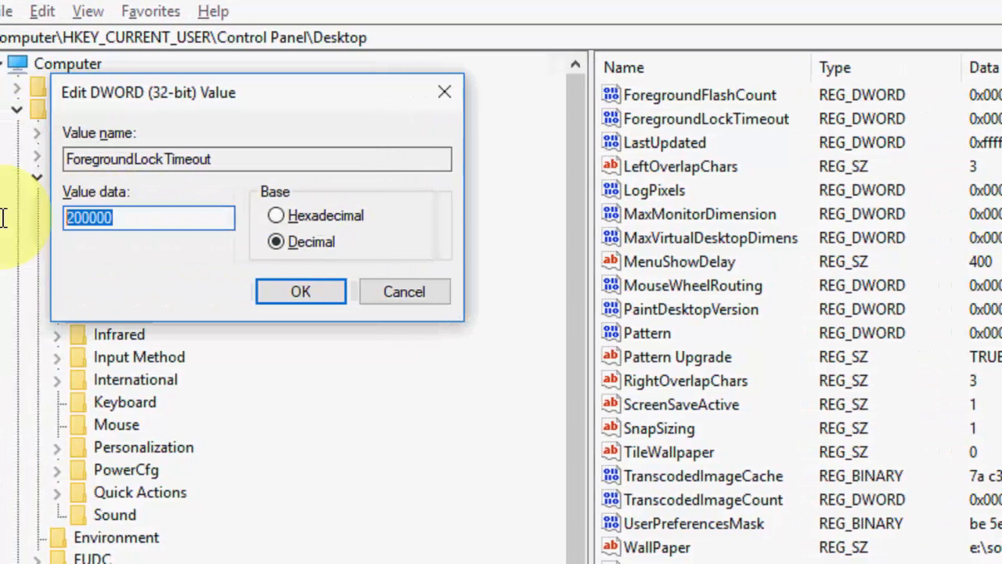
pyautogui.write('1')
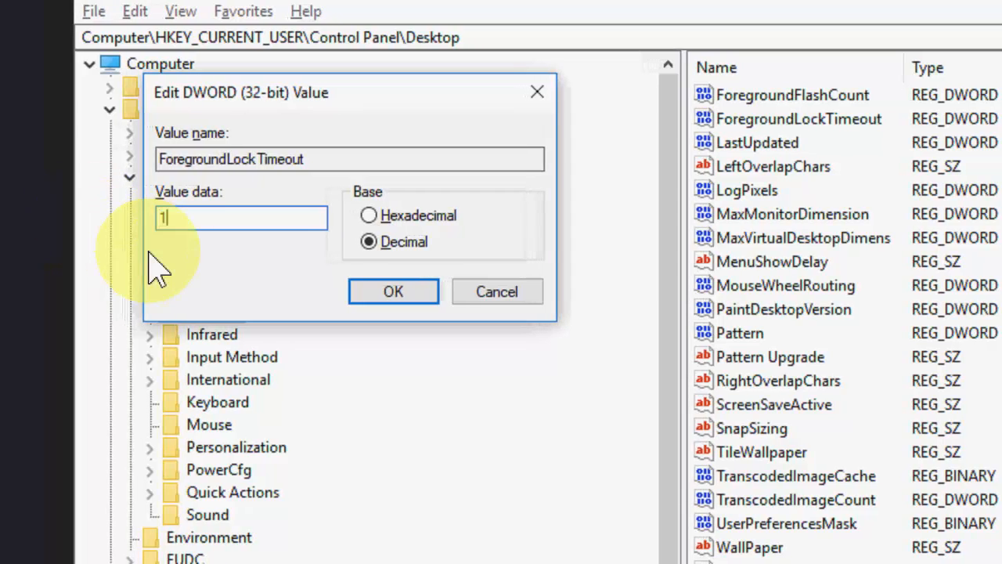
pyautogui.write('0')
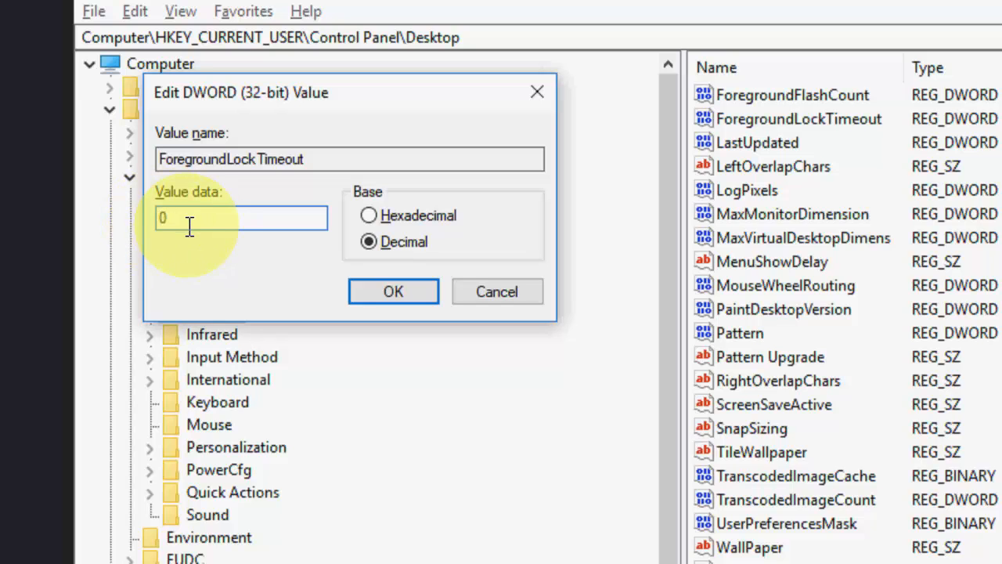
pyautogui.click(393, 292)
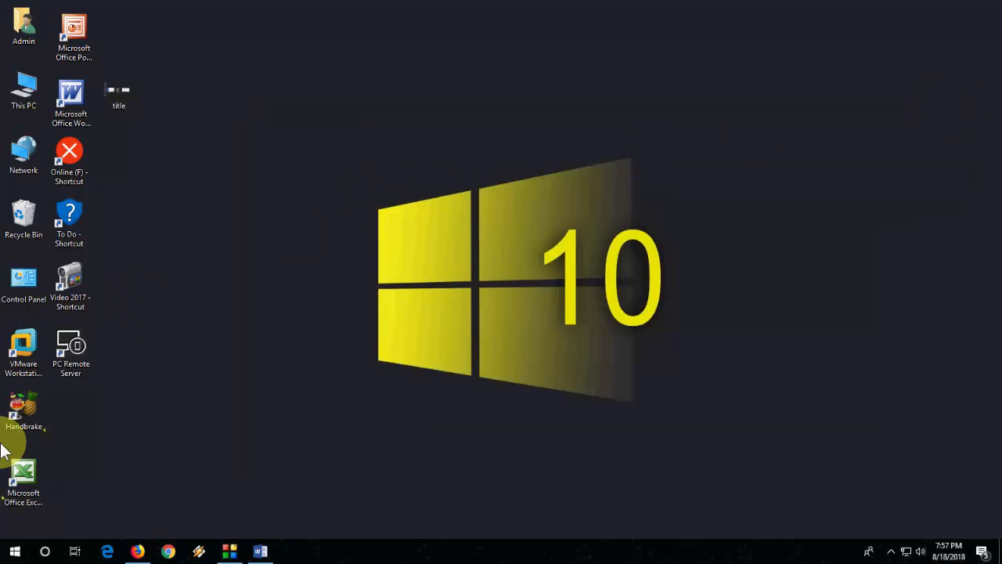
# - Show the File Explorer policy settings under Windows Components in Group Policy Editor
pyautogui.click(14, 551)
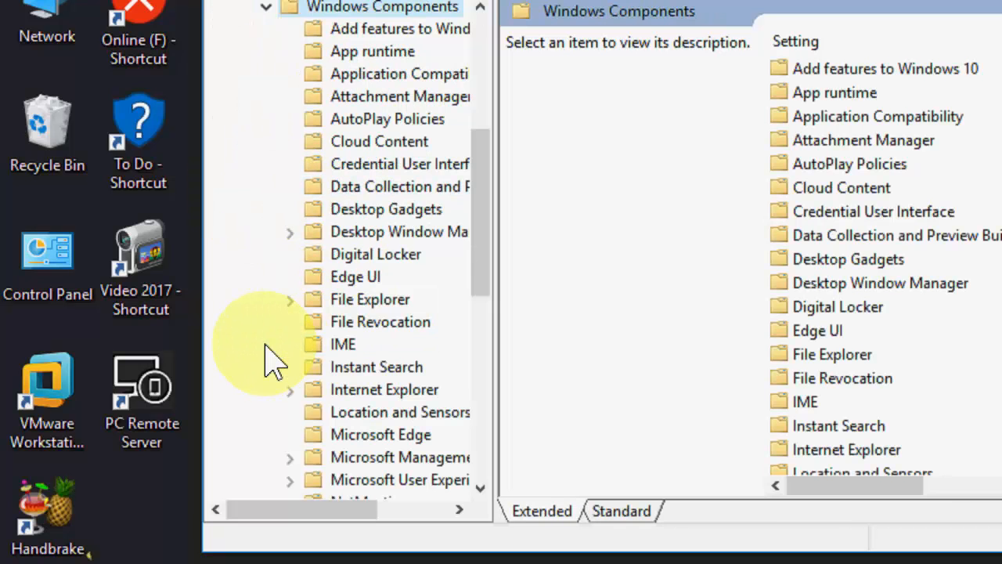
pyautogui.moveTo(345, 310)
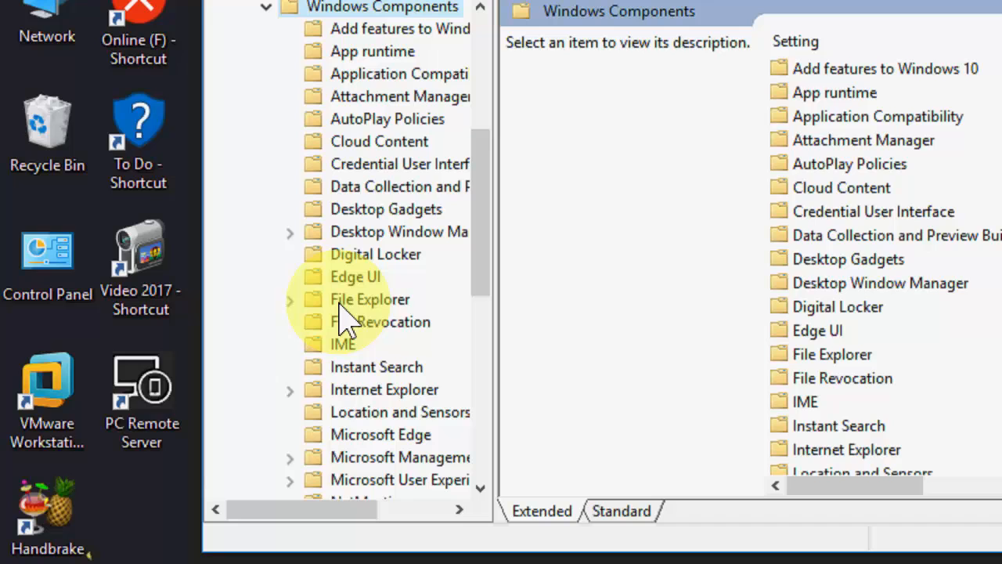
pyautogui.click(370, 299)
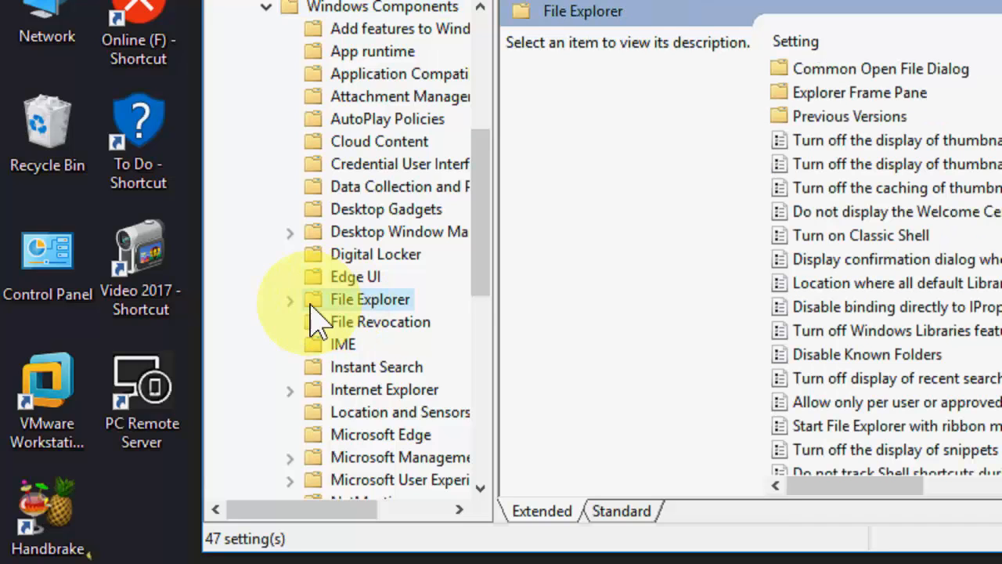
pyautogui.scroll(-3)
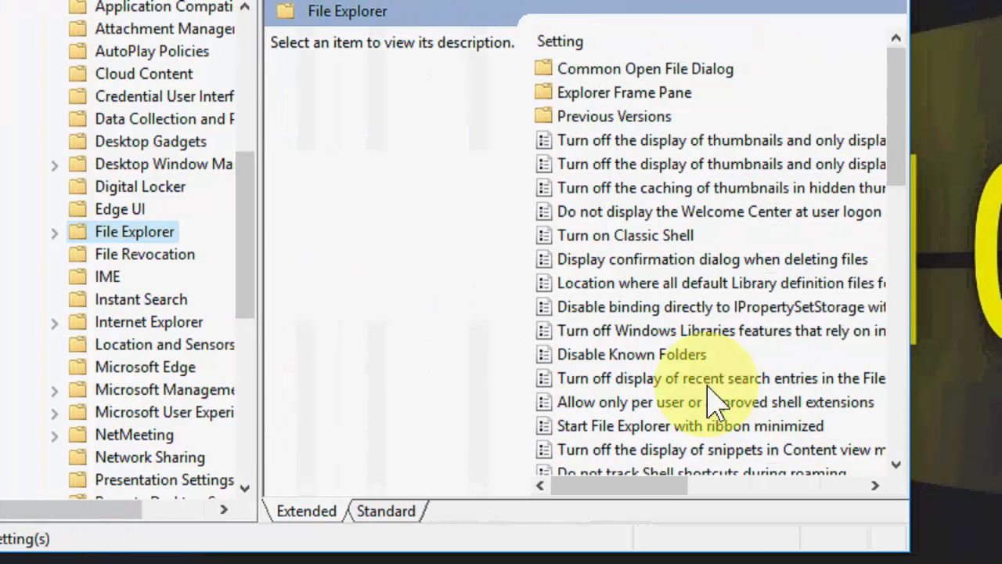
# - Open the Turn off Windows Key hotkeys policy, confirm it, and close Group Policy Editor
pyautogui.click(721, 330)
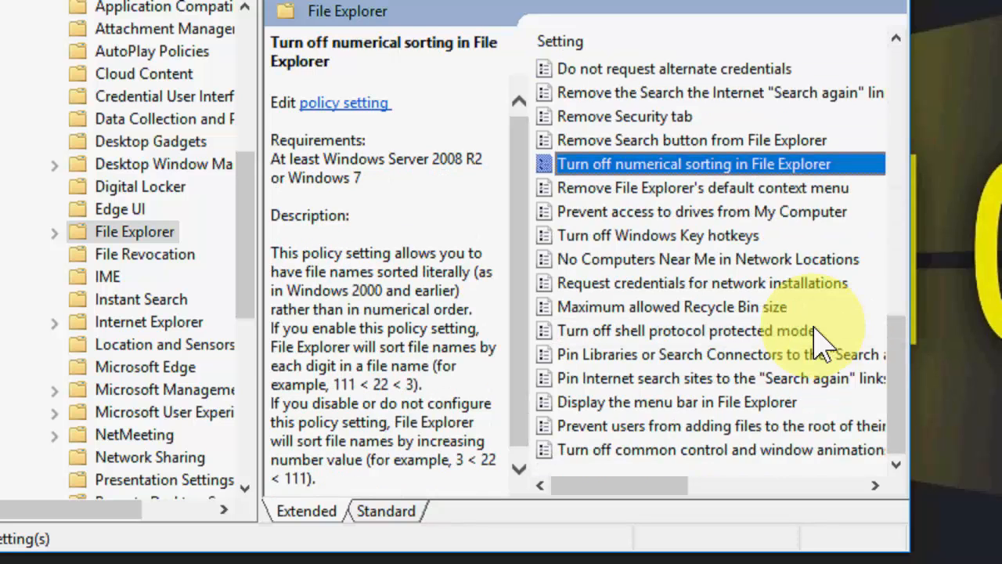
pyautogui.click(685, 330)
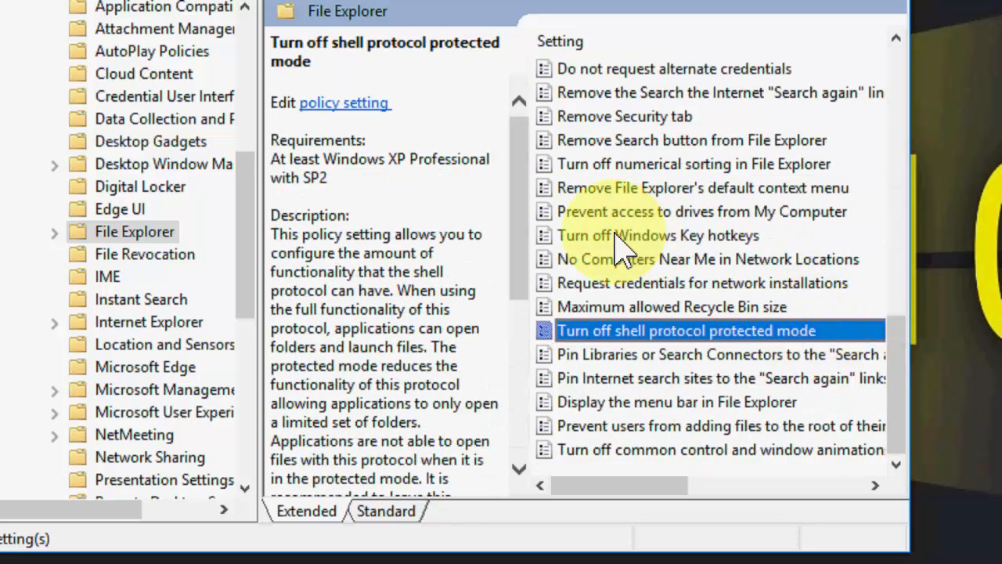
pyautogui.click(658, 235)
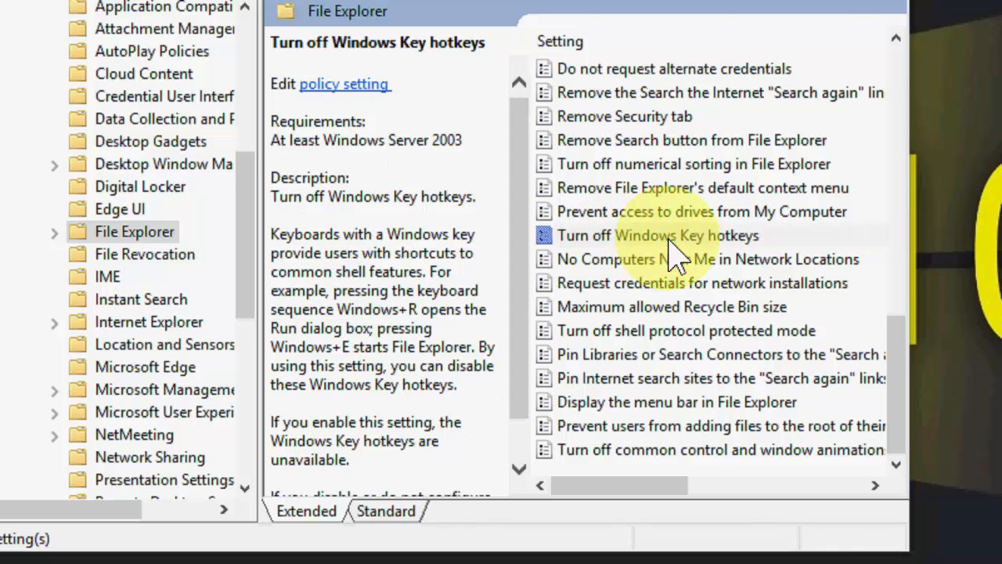
pyautogui.doubleClick(658, 235)
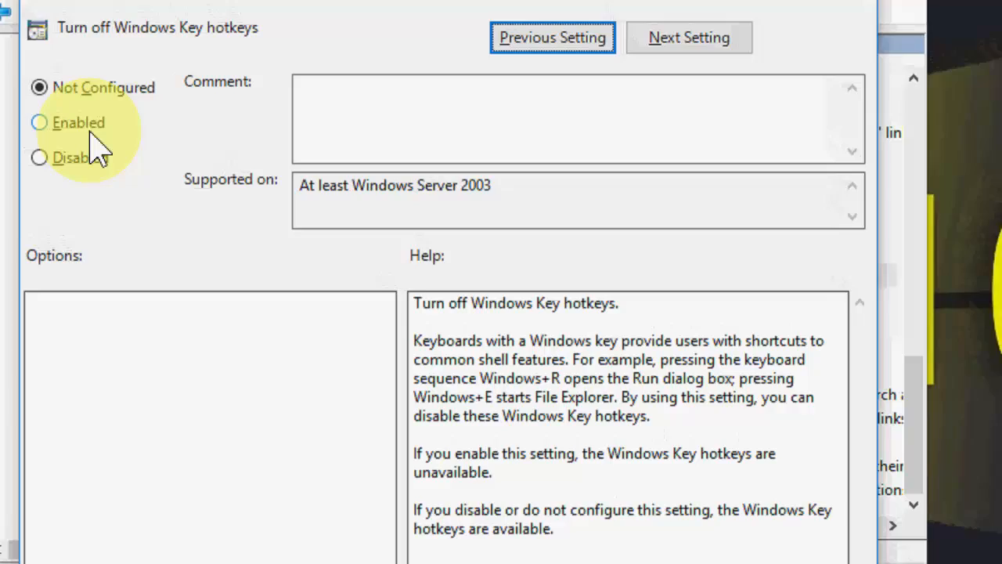
pyautogui.scroll(-3)
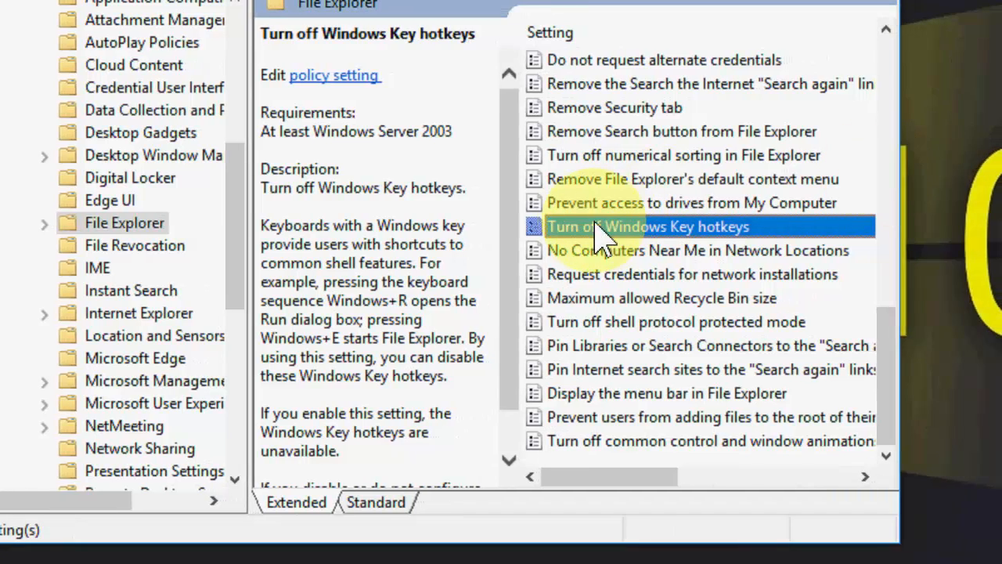
pyautogui.doubleClick(647, 226)
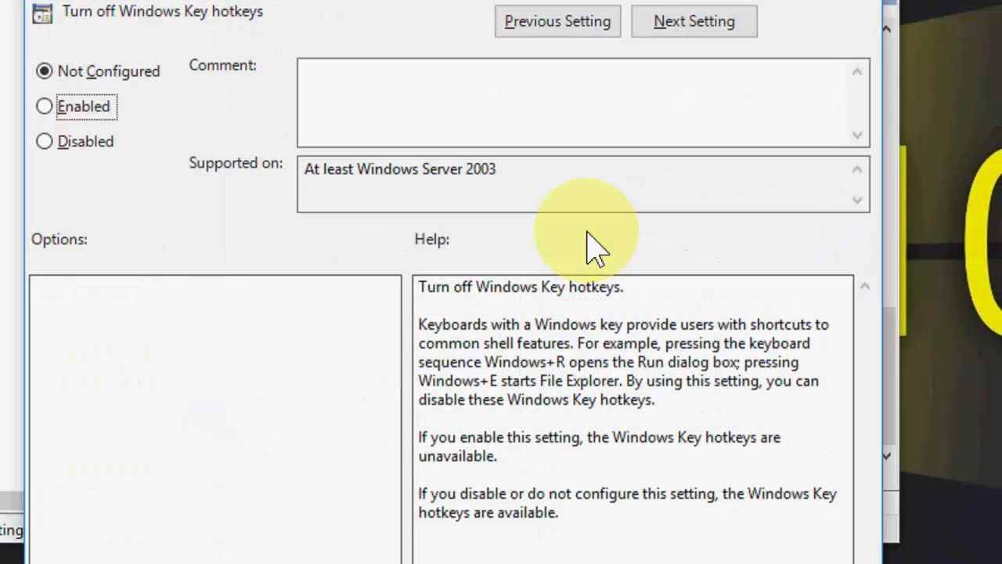
pyautogui.click(44, 141)
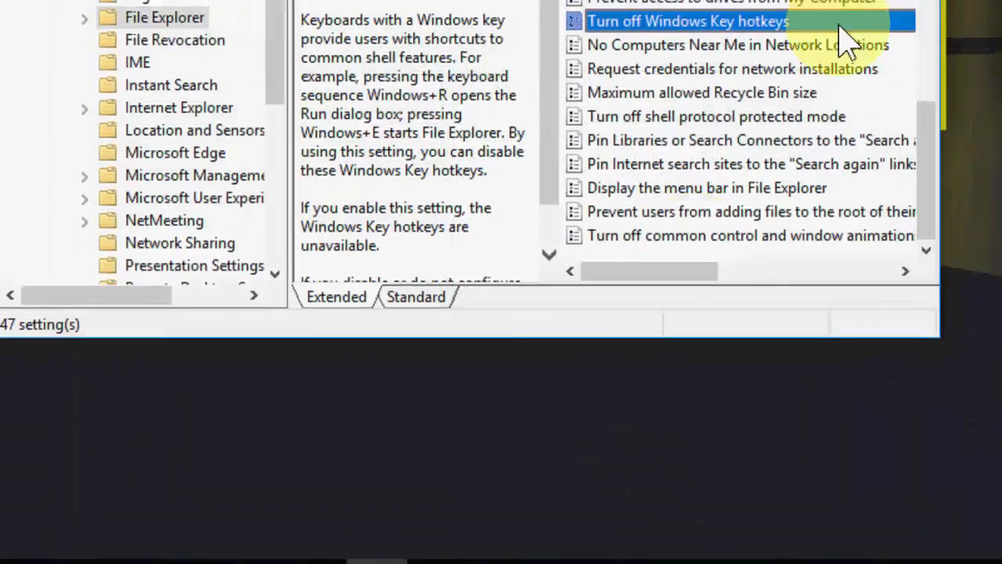
pyautogui.click(549, 99)
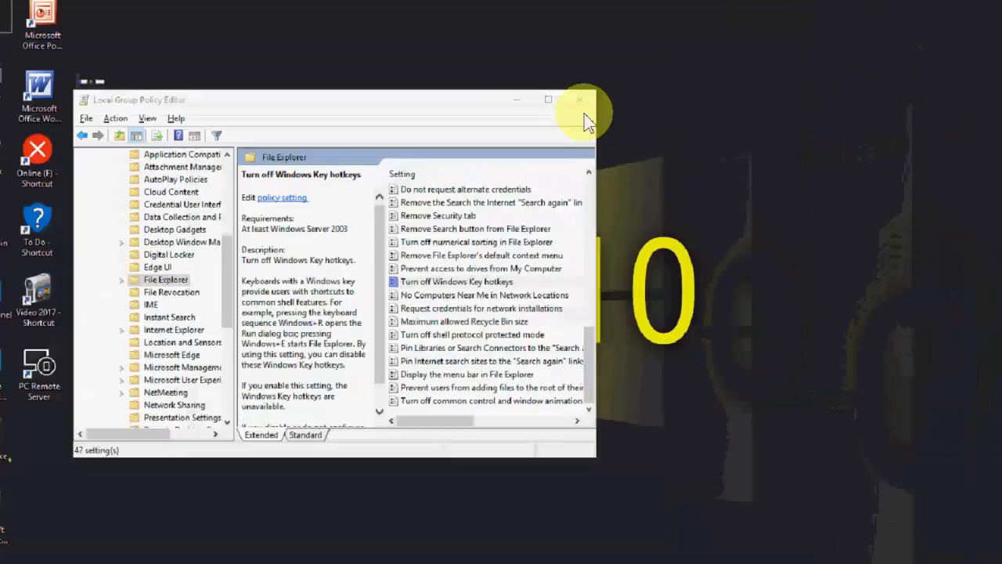